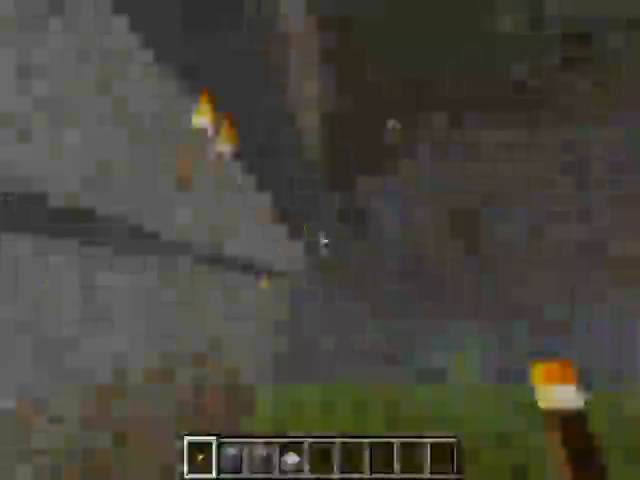
pyautogui.moveTo(320, 240)
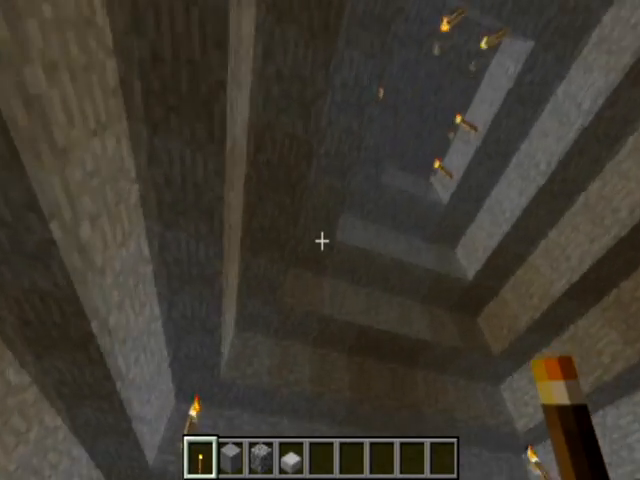
pyautogui.moveTo(320, 240)
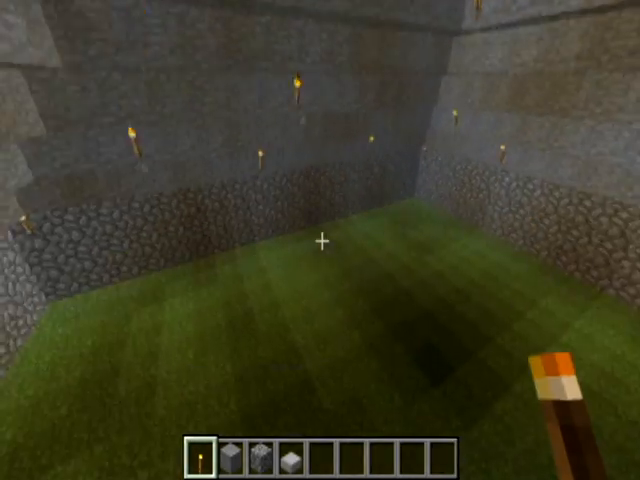
pyautogui.moveTo(320, 240)
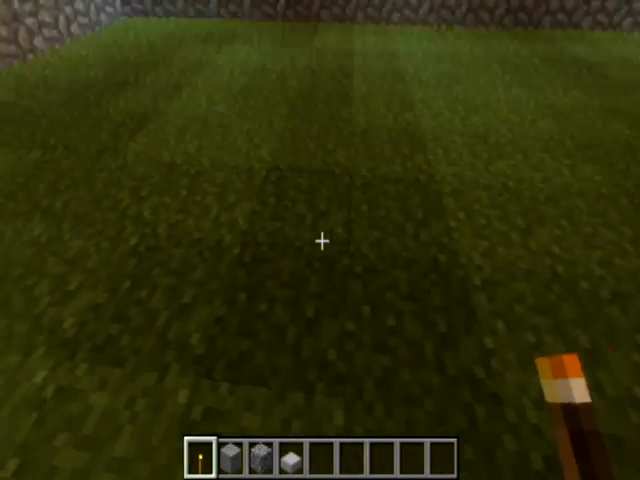
pyautogui.moveTo(320, 240)
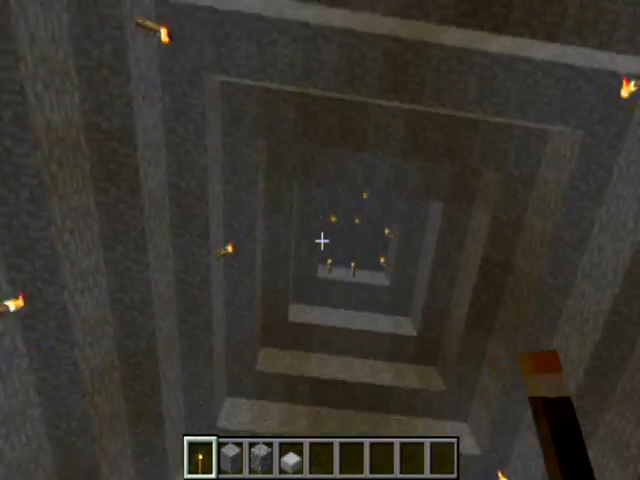